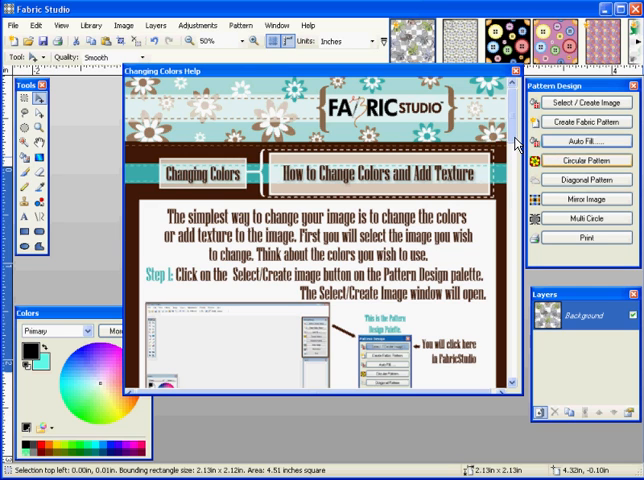
Scroll through and close the Changing Colors help window, then enter the text 'Justin'.
scroll("down", 3)
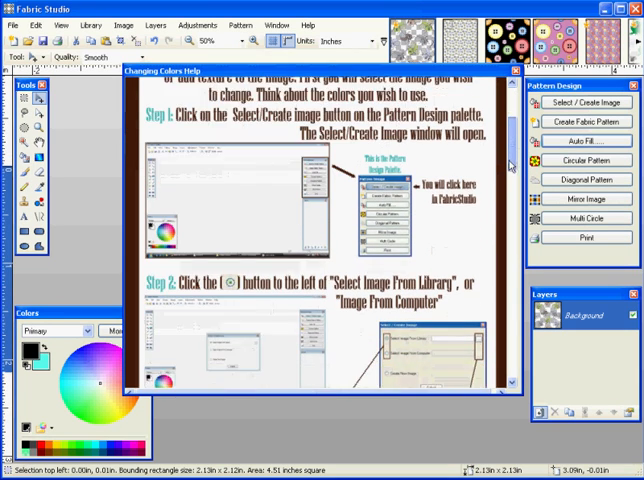
scroll("down", 3)
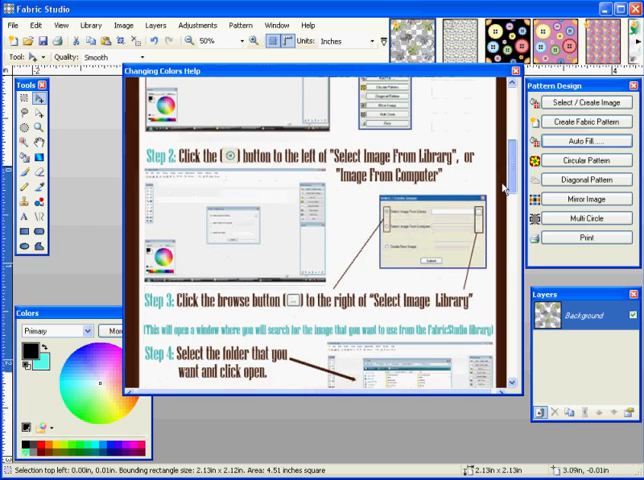
scroll("down", 3)
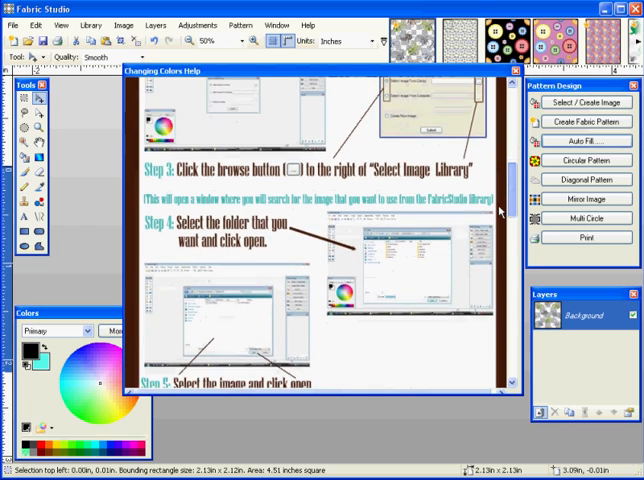
scroll("down", 3)
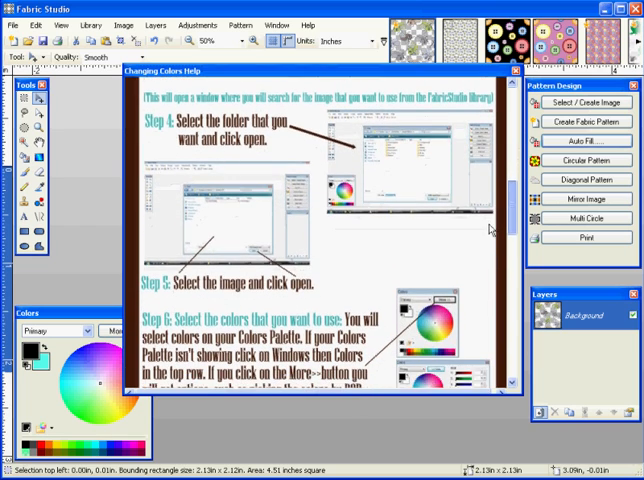
scroll("down", 3)
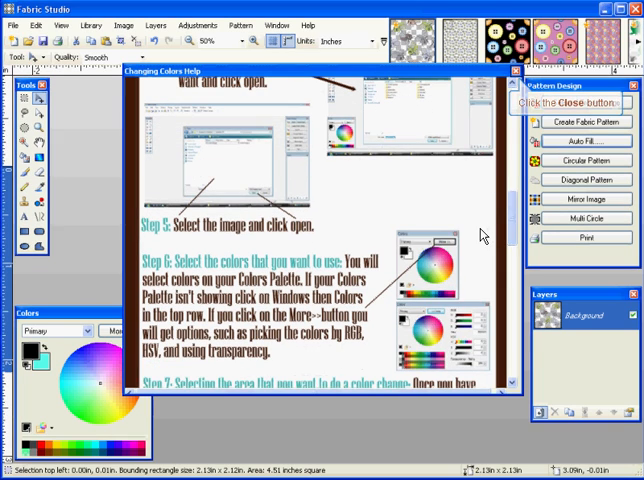
left_click(518, 72)
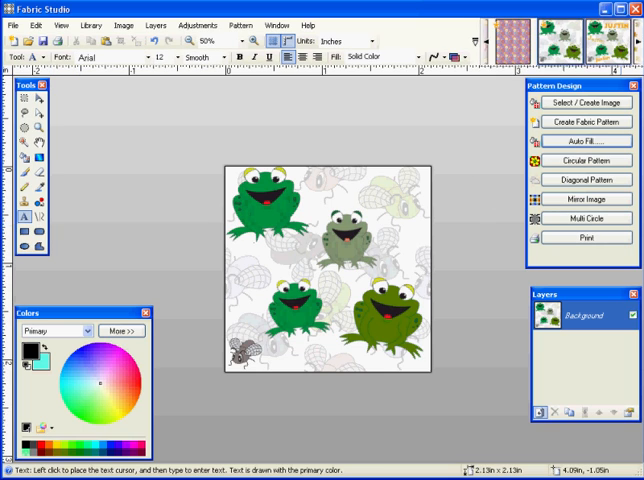
type("Justin")
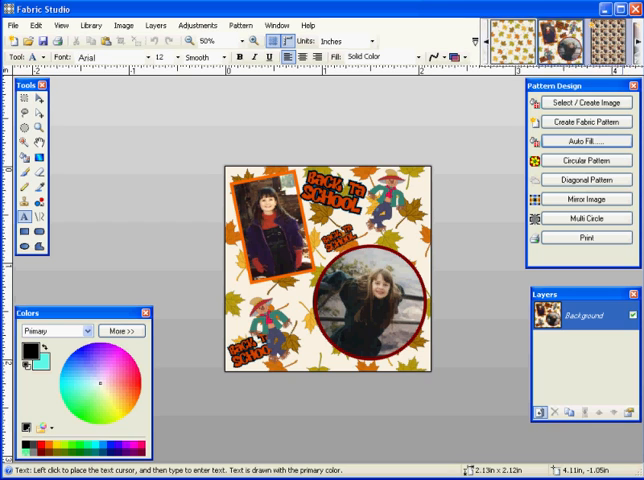
Tile the autumn Back to School design across a full 8.5 by 11 inch sheet.
left_click(588, 121)
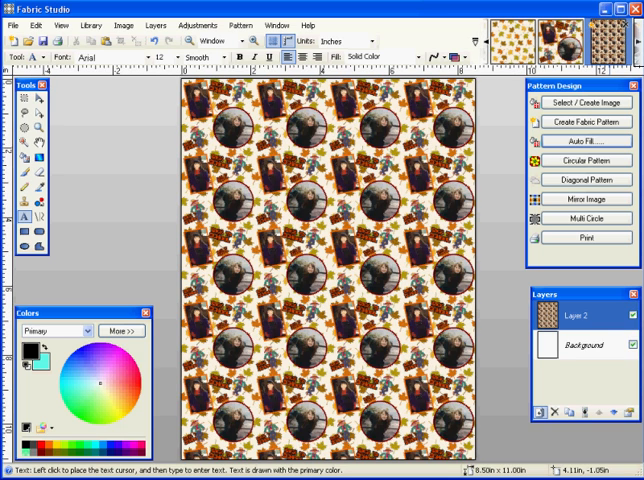